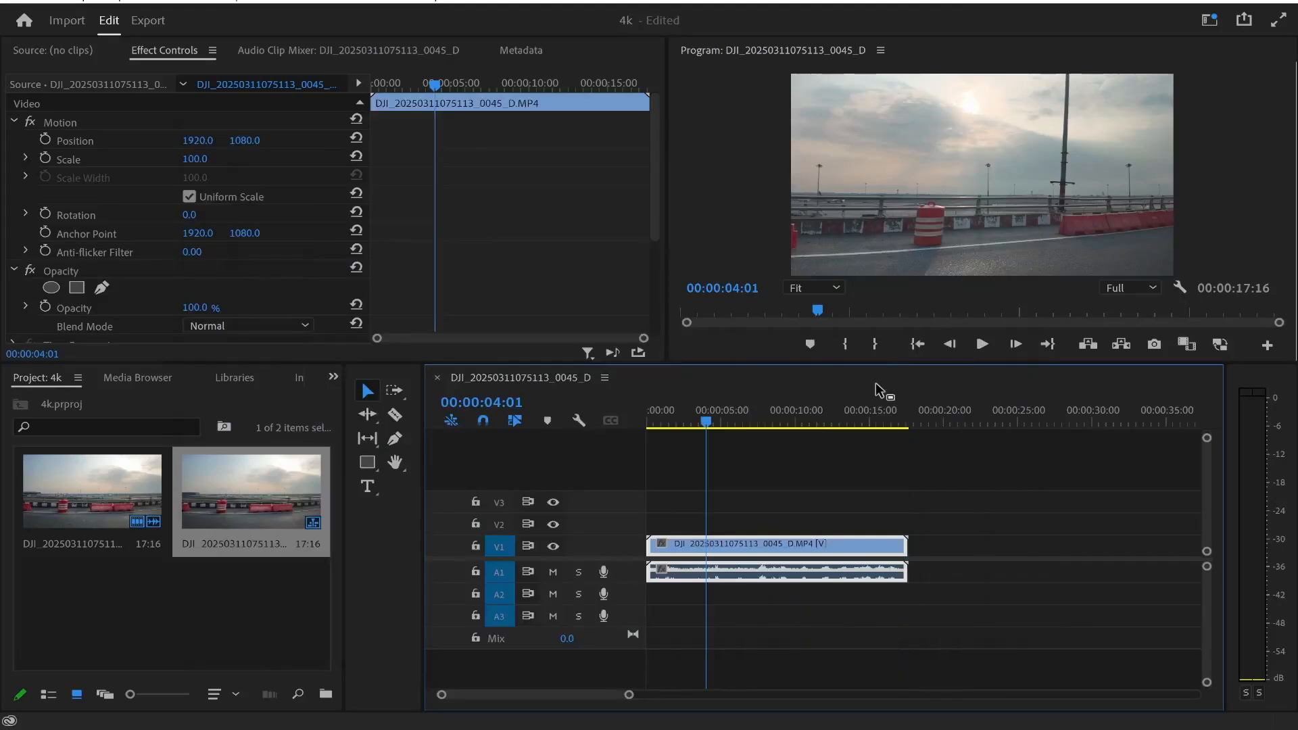
{"action": "mouse_move", "coordinate": [732, 433]}
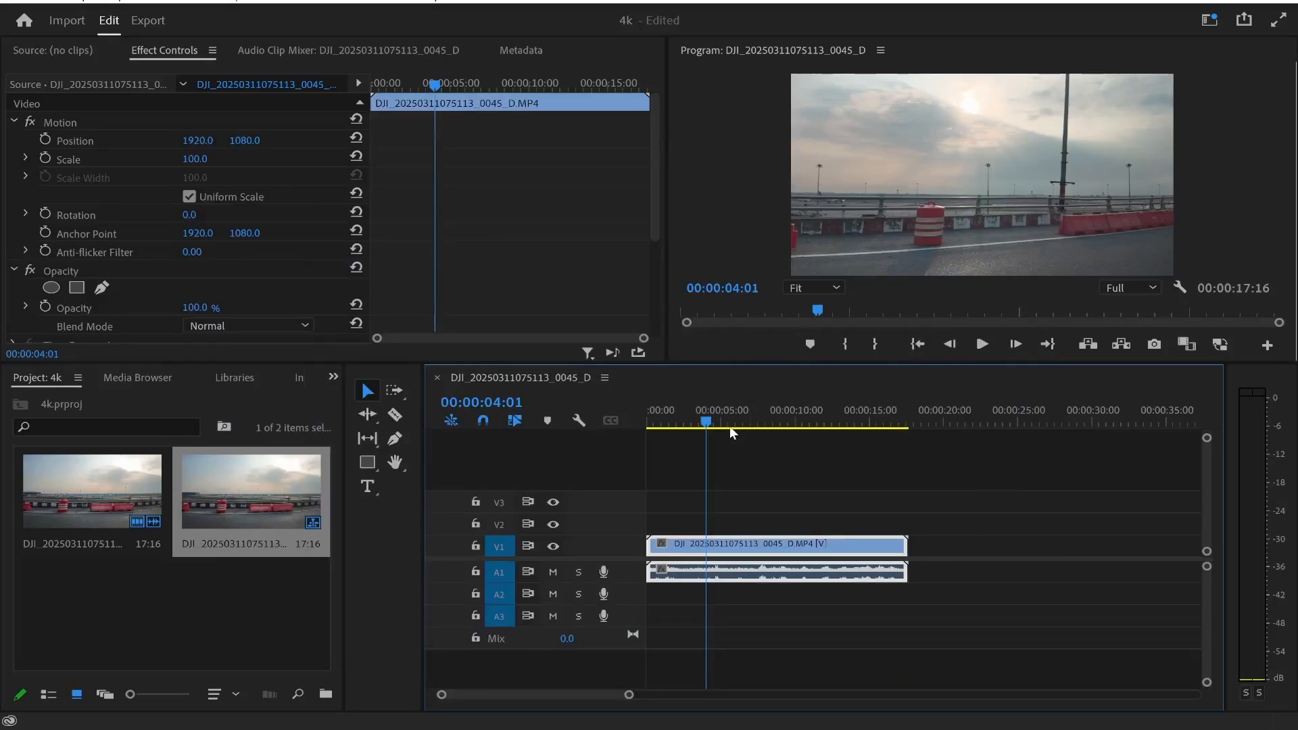
Step: Bring up Sequence Settings showing the current 3840 by 2160 frame and start editing the width
{"action": "left_click", "coordinate": [768, 422]}
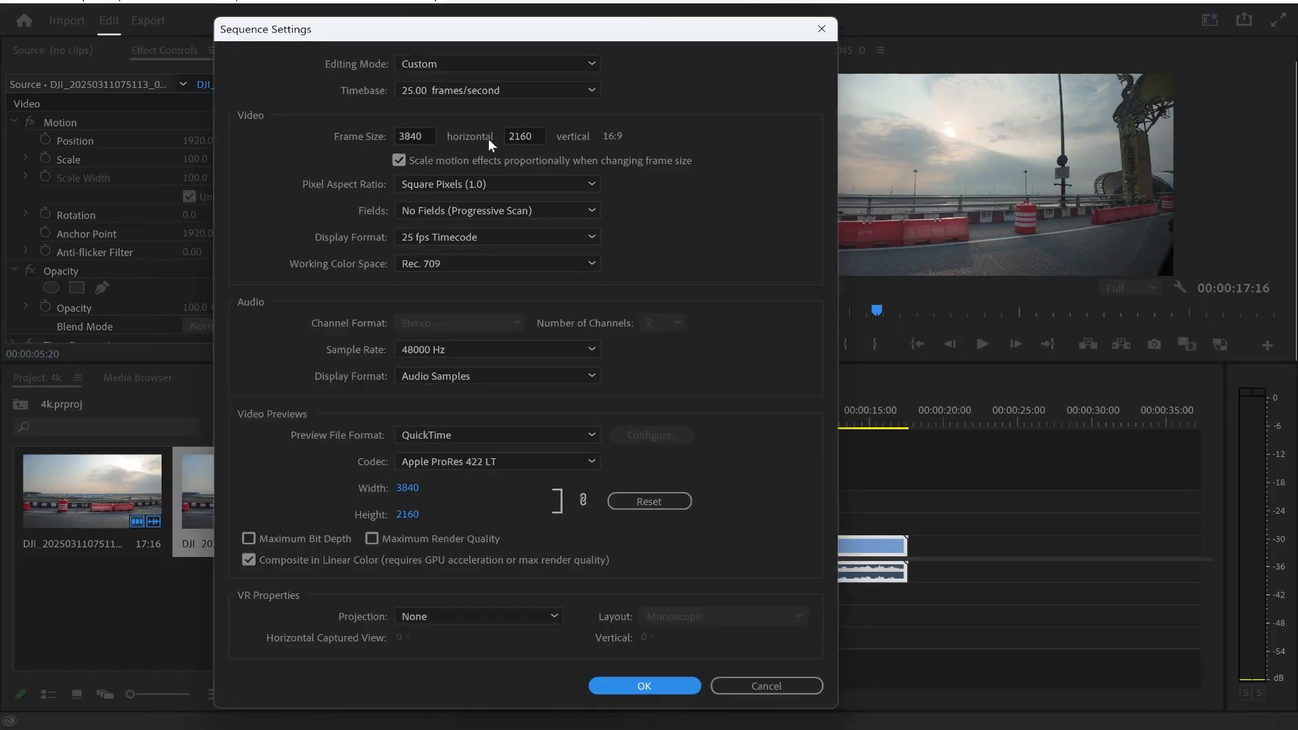
{"action": "mouse_move", "coordinate": [611, 149]}
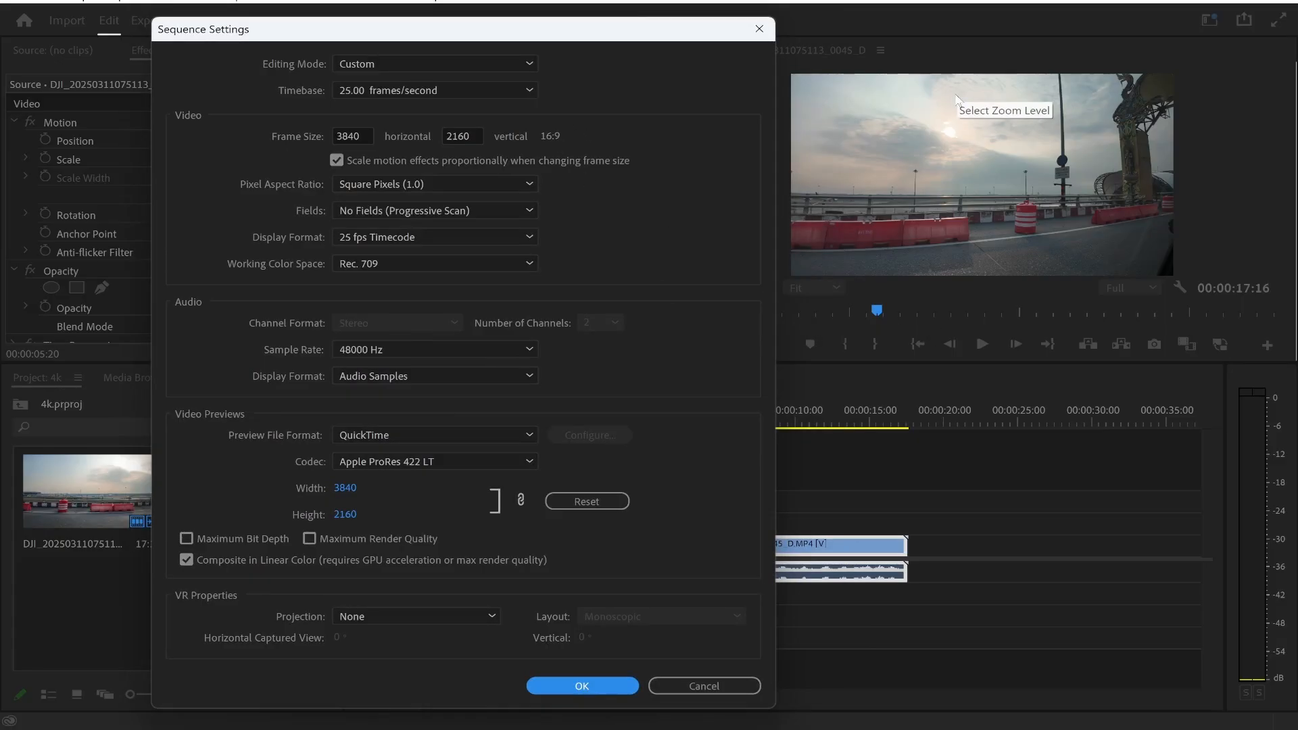
{"action": "mouse_move", "coordinate": [825, 60]}
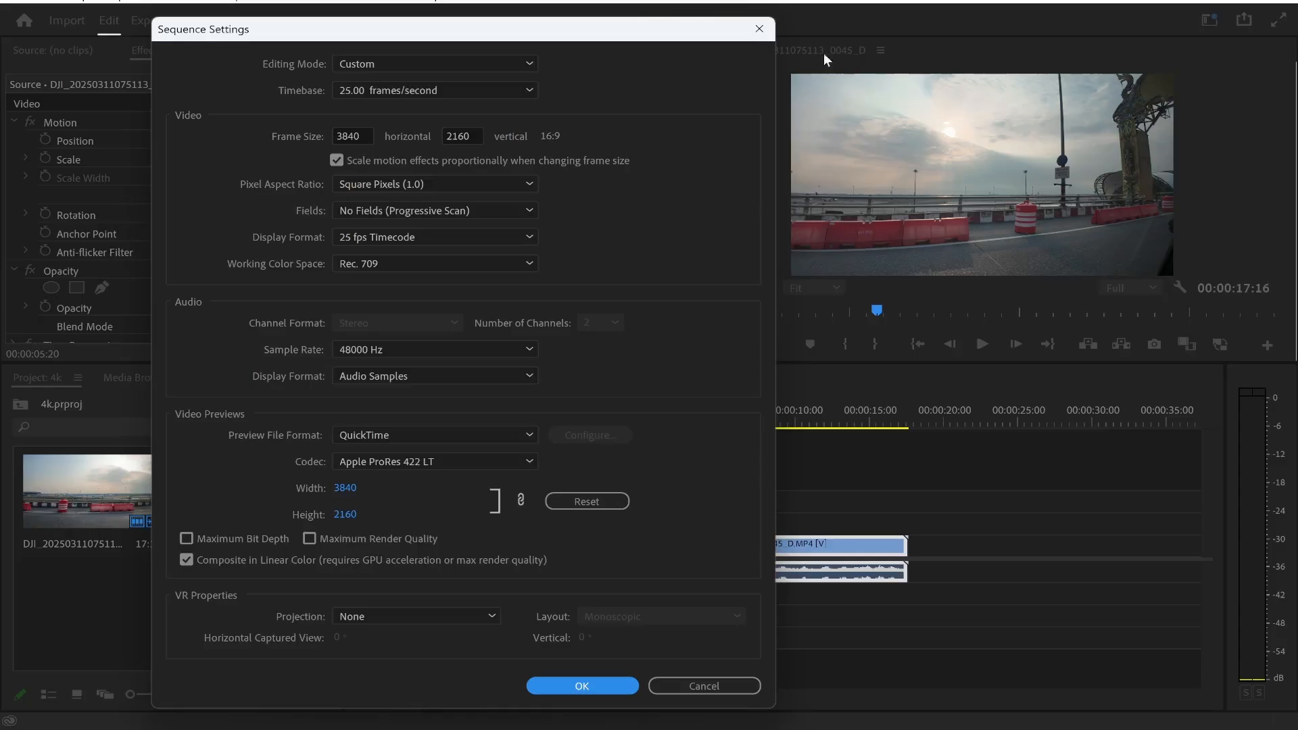
{"action": "left_click", "coordinate": [352, 135]}
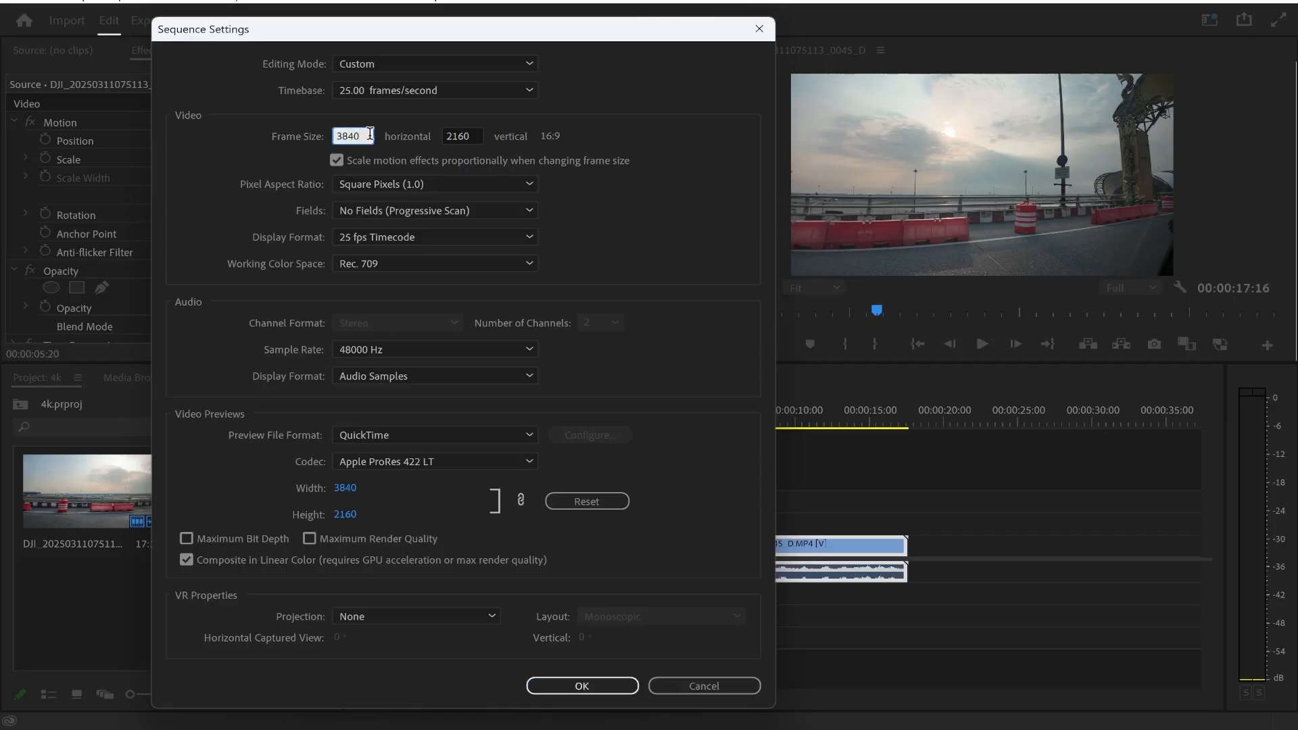
{"action": "mouse_move", "coordinate": [398, 141]}
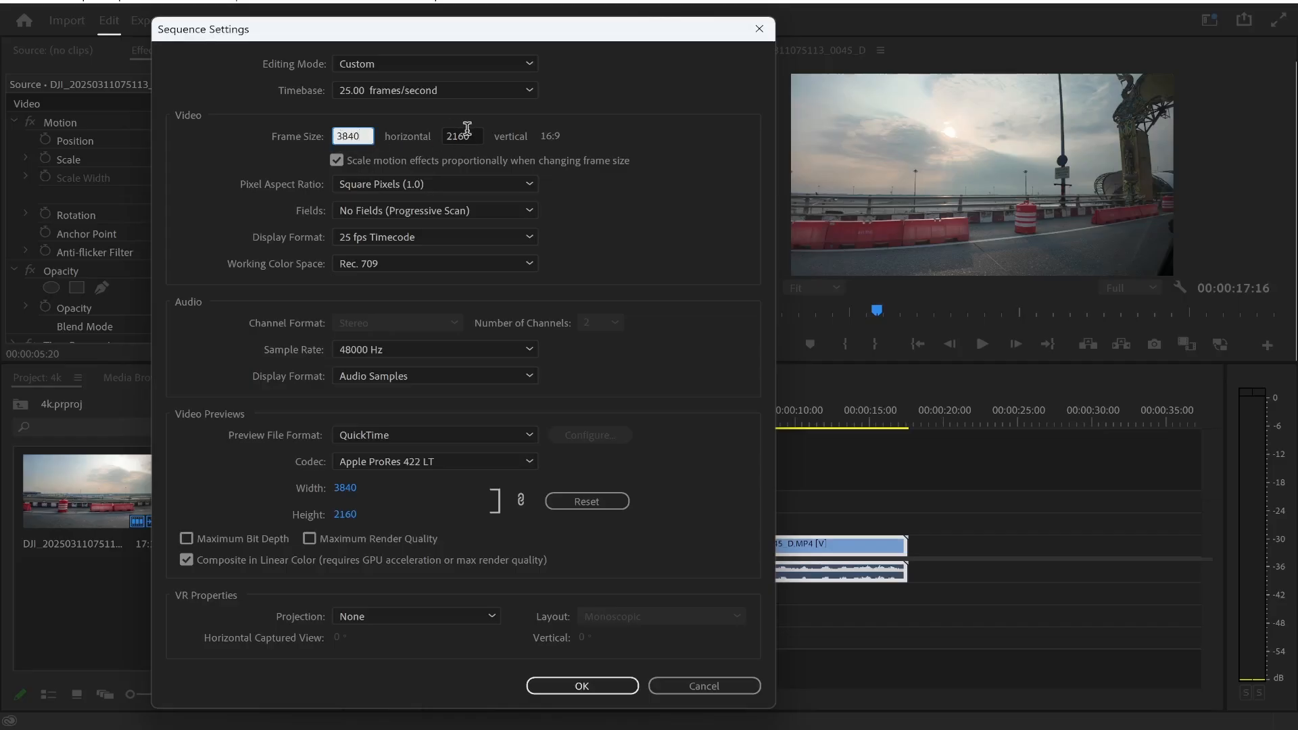
Step: Set the frame size to 2160 wide by 3840 tall for a 9:16 portrait sequence and apply it
{"action": "left_click", "coordinate": [351, 136]}
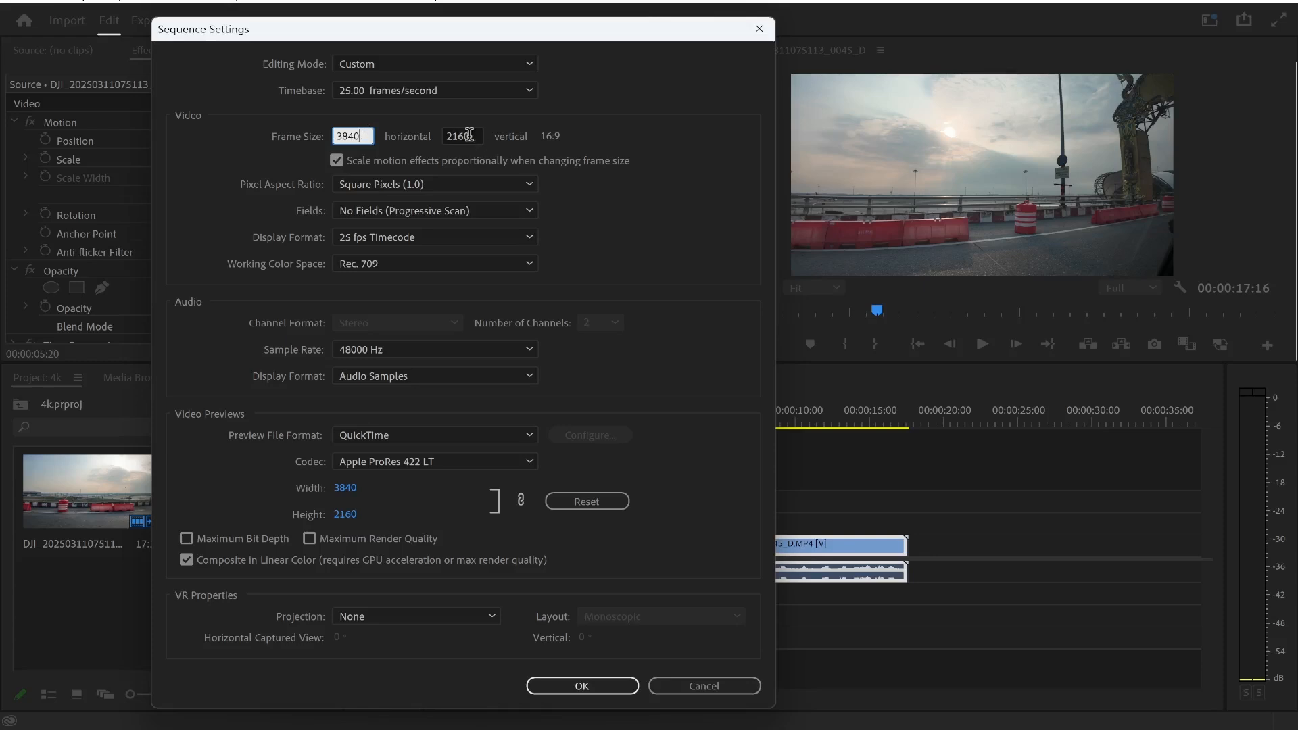
{"action": "type", "text": "3840"}
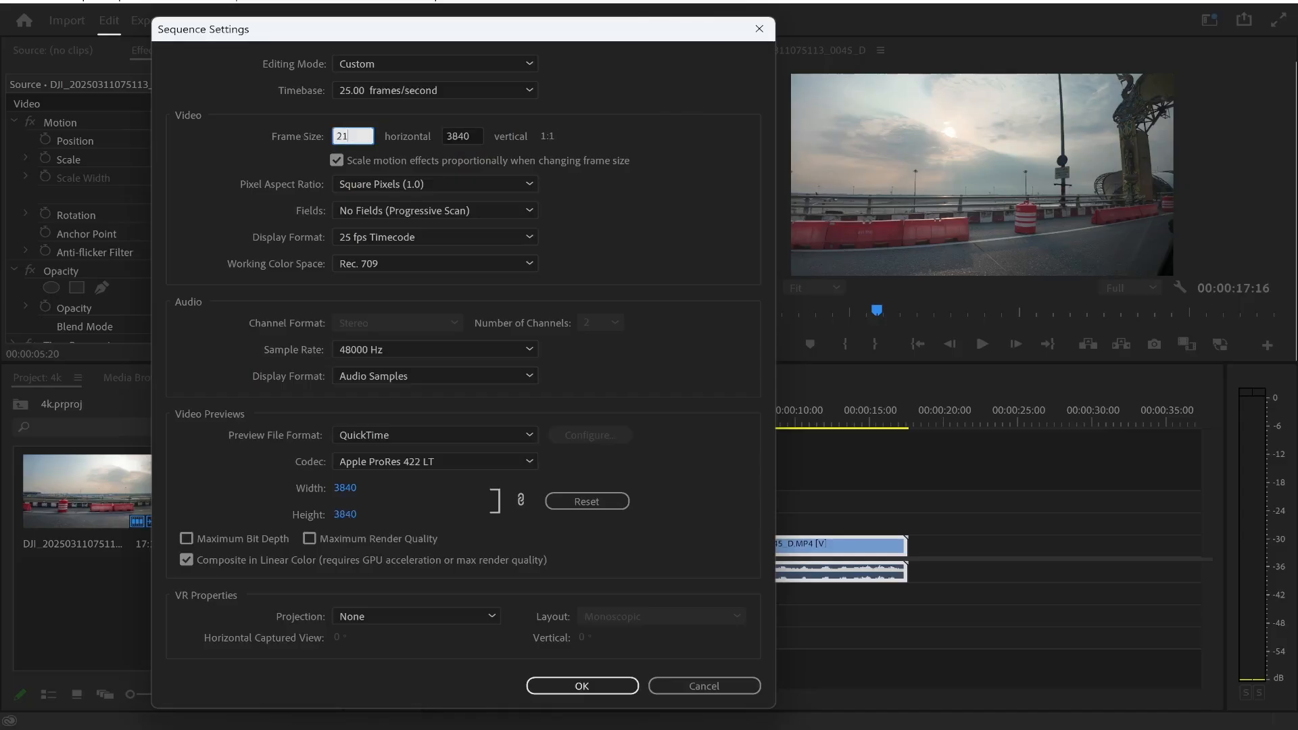
{"action": "type", "text": "2160"}
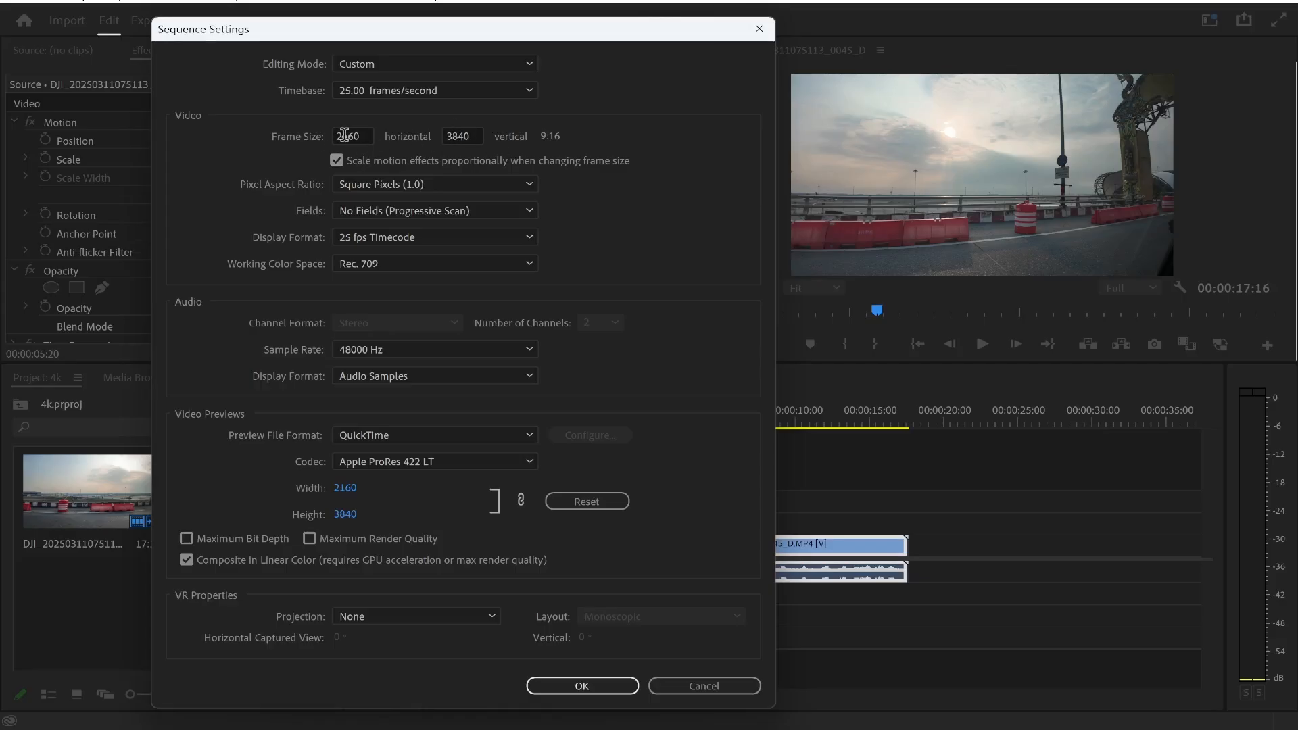
{"action": "left_click", "coordinate": [582, 685]}
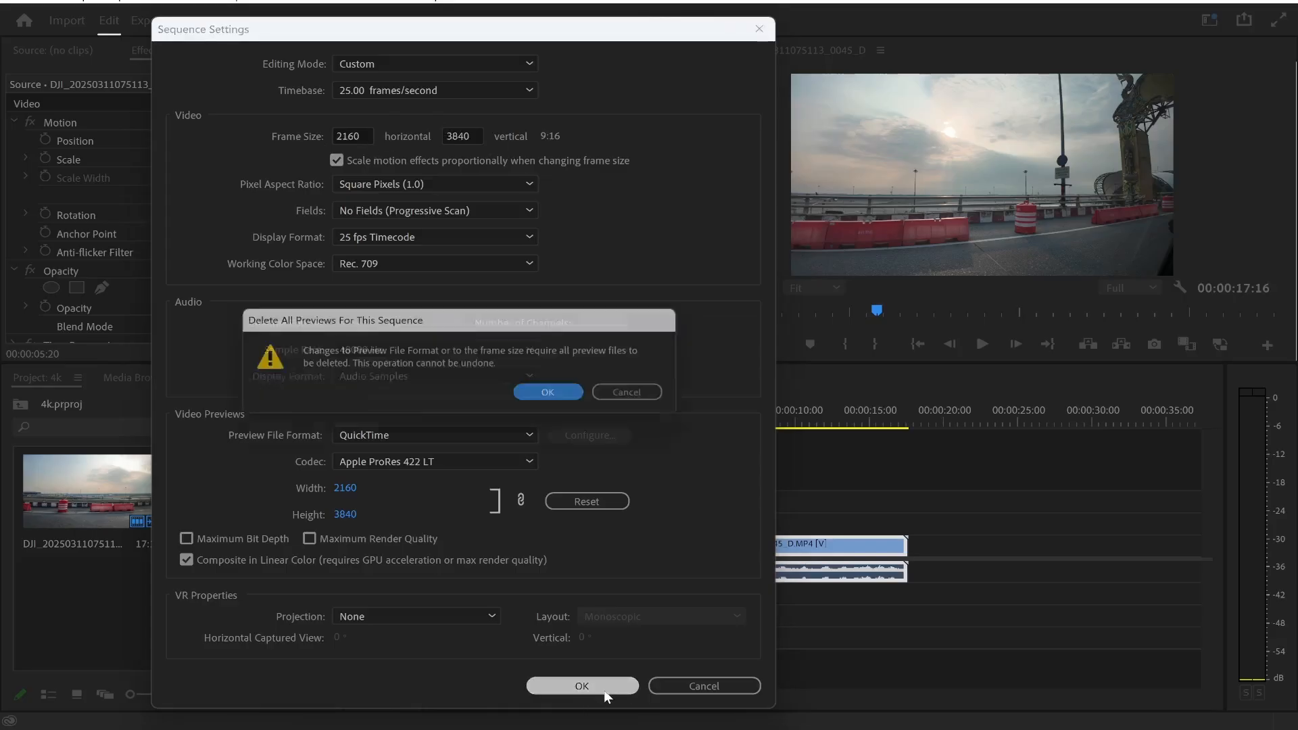
Step: Accept deleting all previews so the sequence becomes vertical, then deselect the clip
{"action": "left_click", "coordinate": [548, 392]}
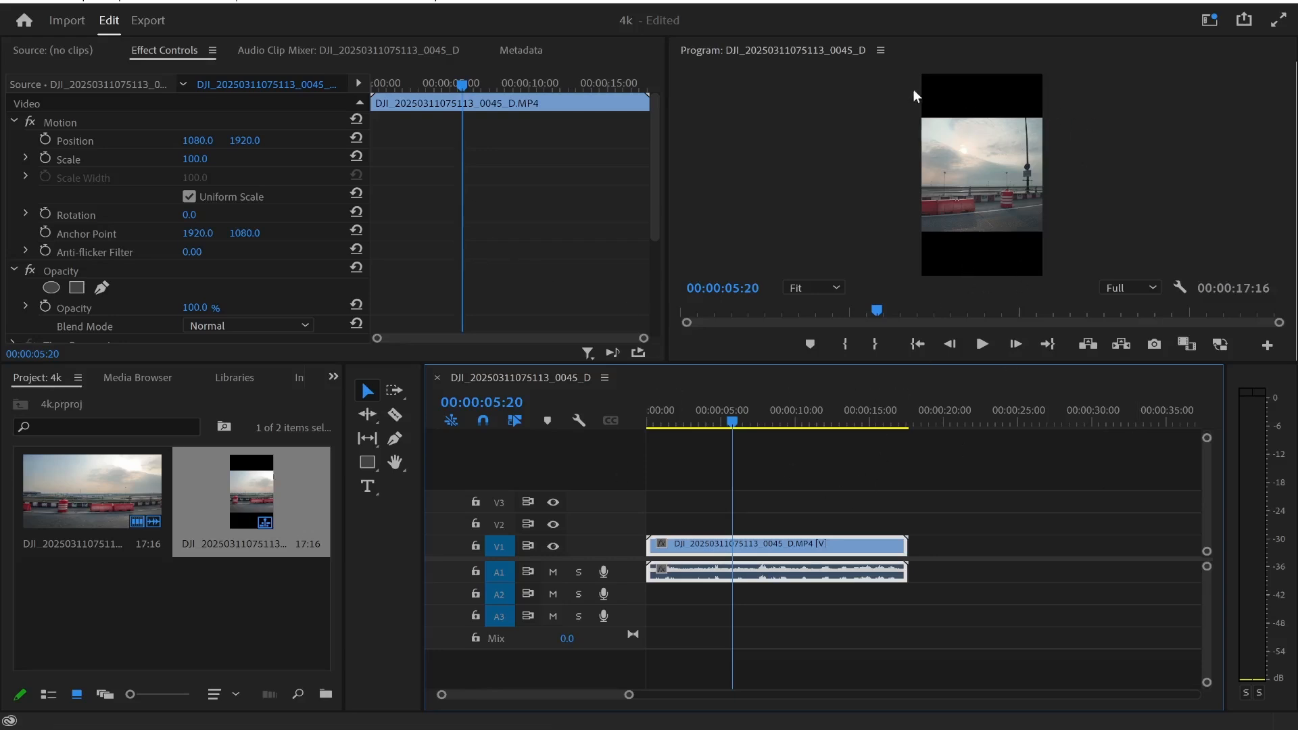
{"action": "left_click", "coordinate": [1011, 599]}
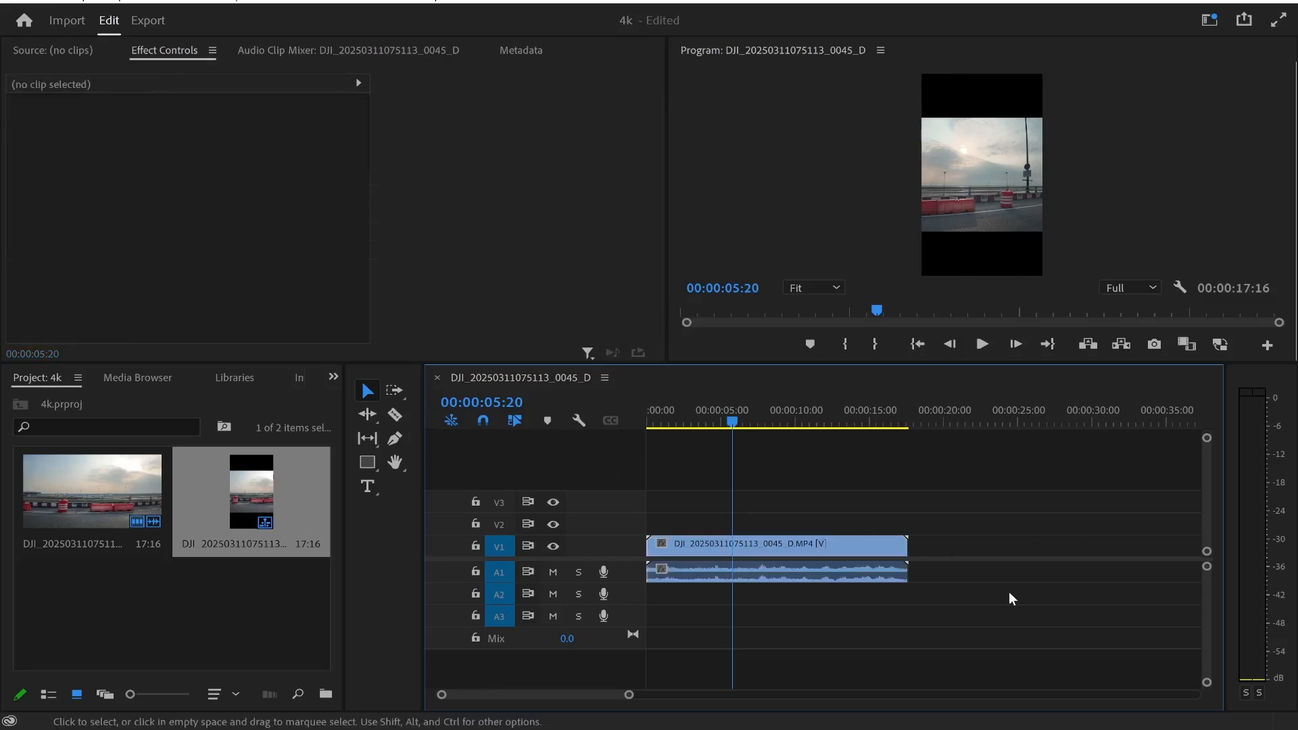
Step: Select the V1 clip to show its motion properties, scale still at 100
{"action": "left_click", "coordinate": [774, 544]}
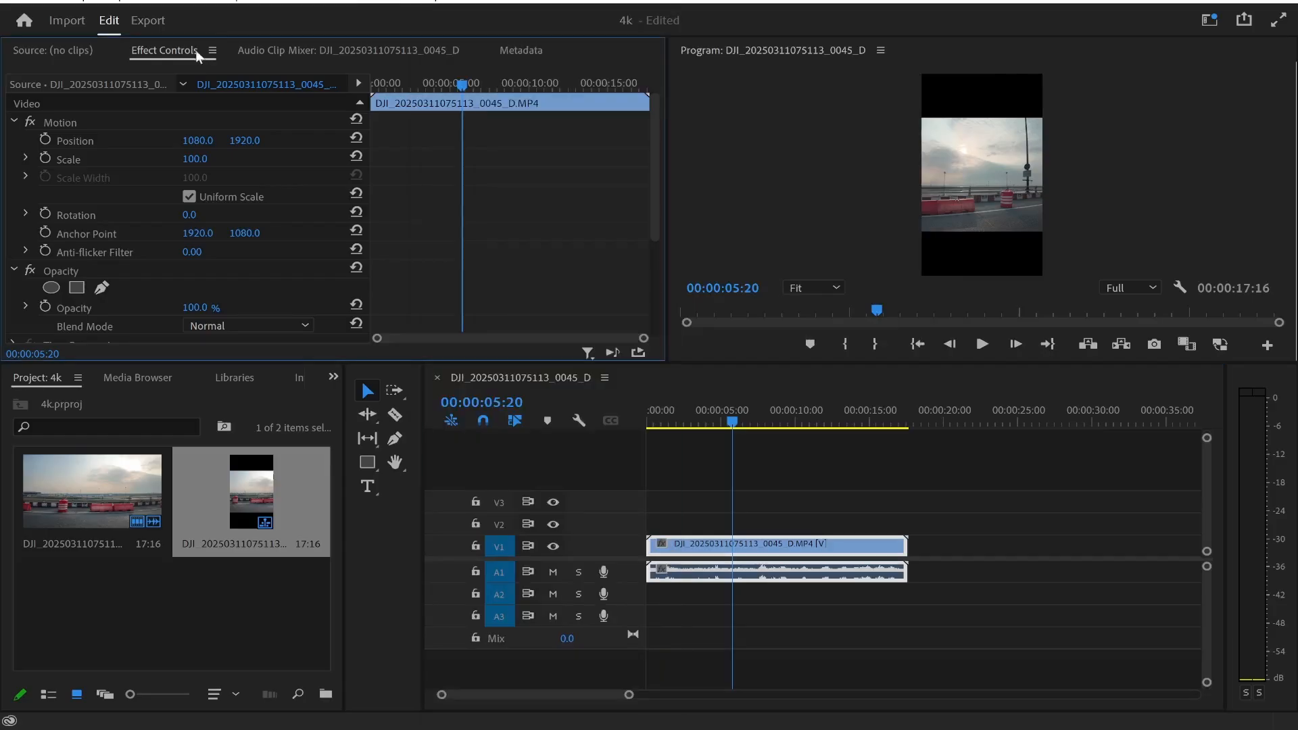
{"action": "mouse_move", "coordinate": [456, 363]}
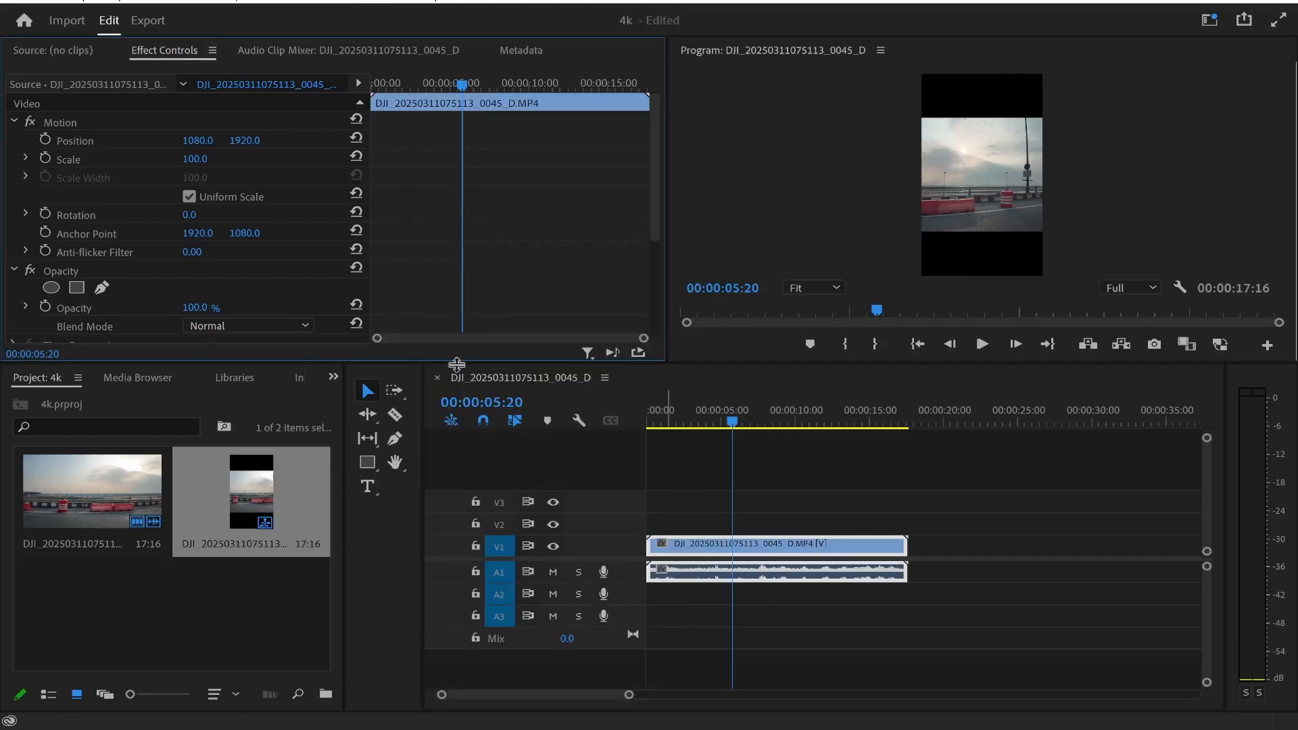
Step: Scale the clip to 184 and position it at 1113.5, 1869.7 so it fills the portrait frame
{"action": "left_click", "coordinate": [68, 158]}
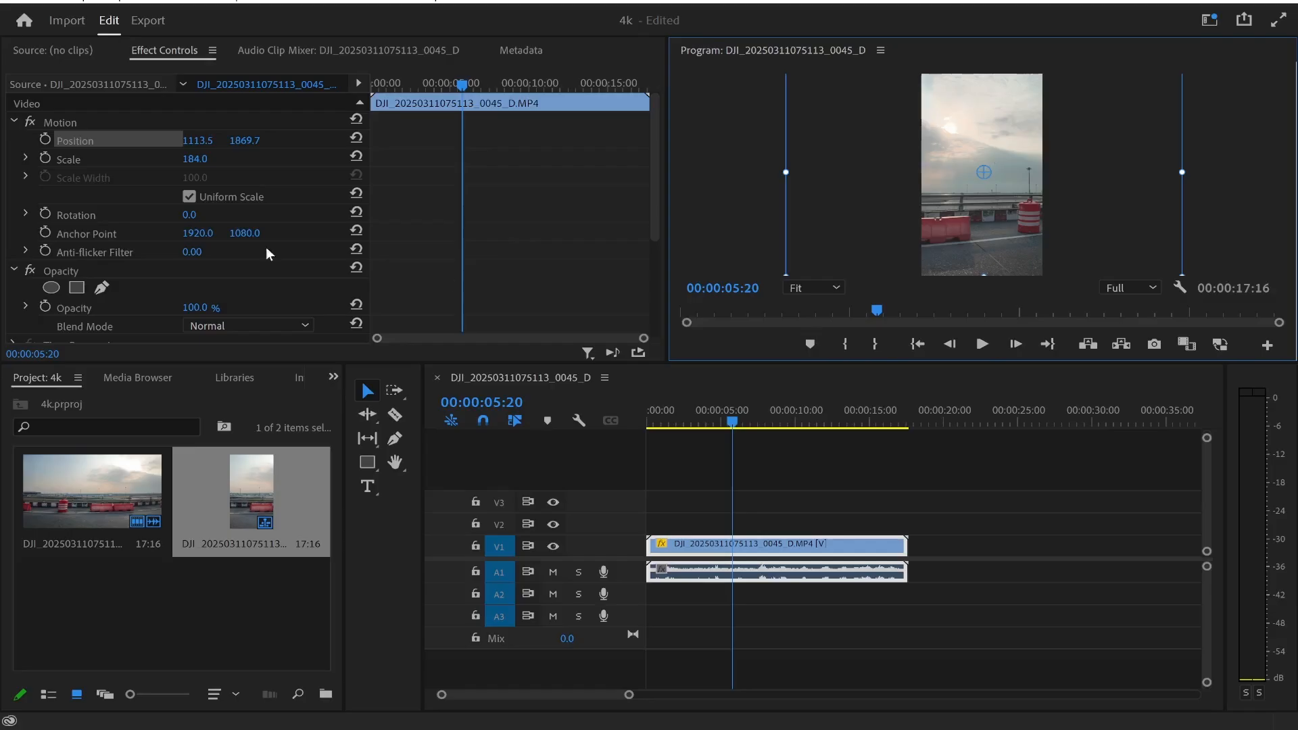
{"action": "left_click", "coordinate": [702, 422]}
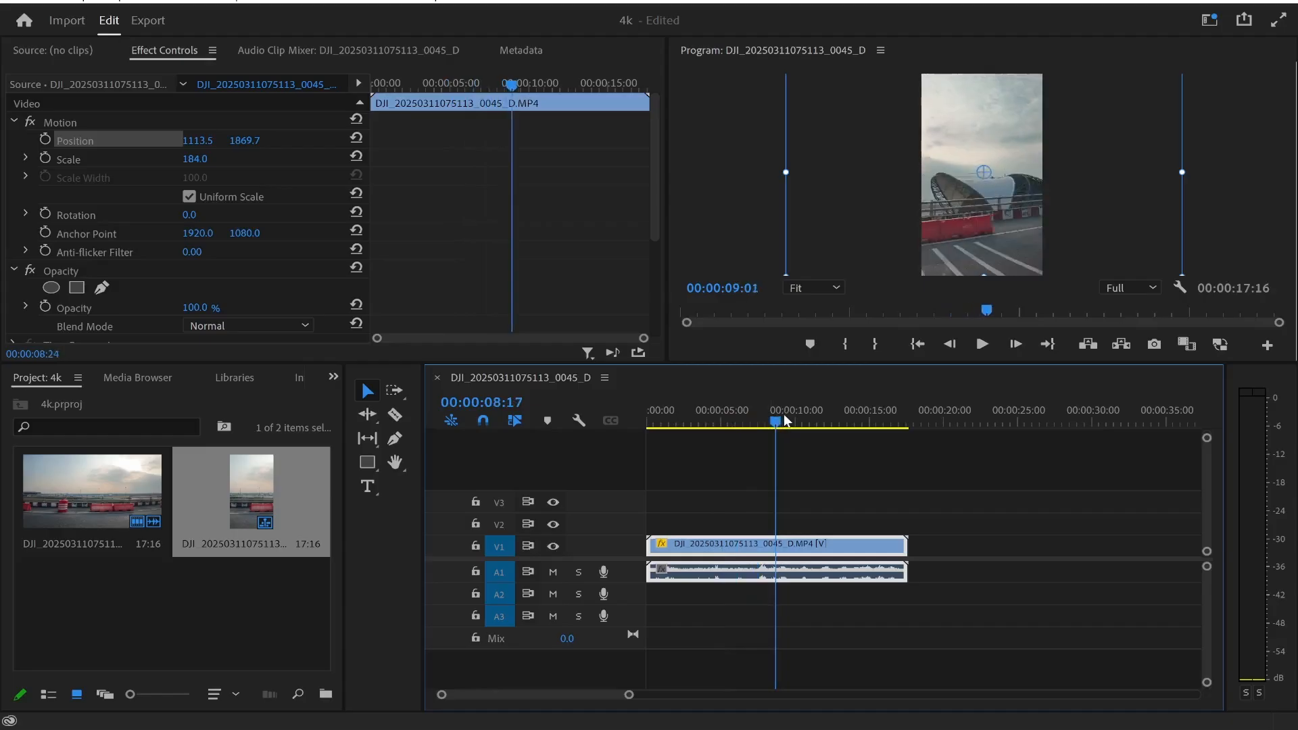
{"action": "left_click", "coordinate": [813, 421]}
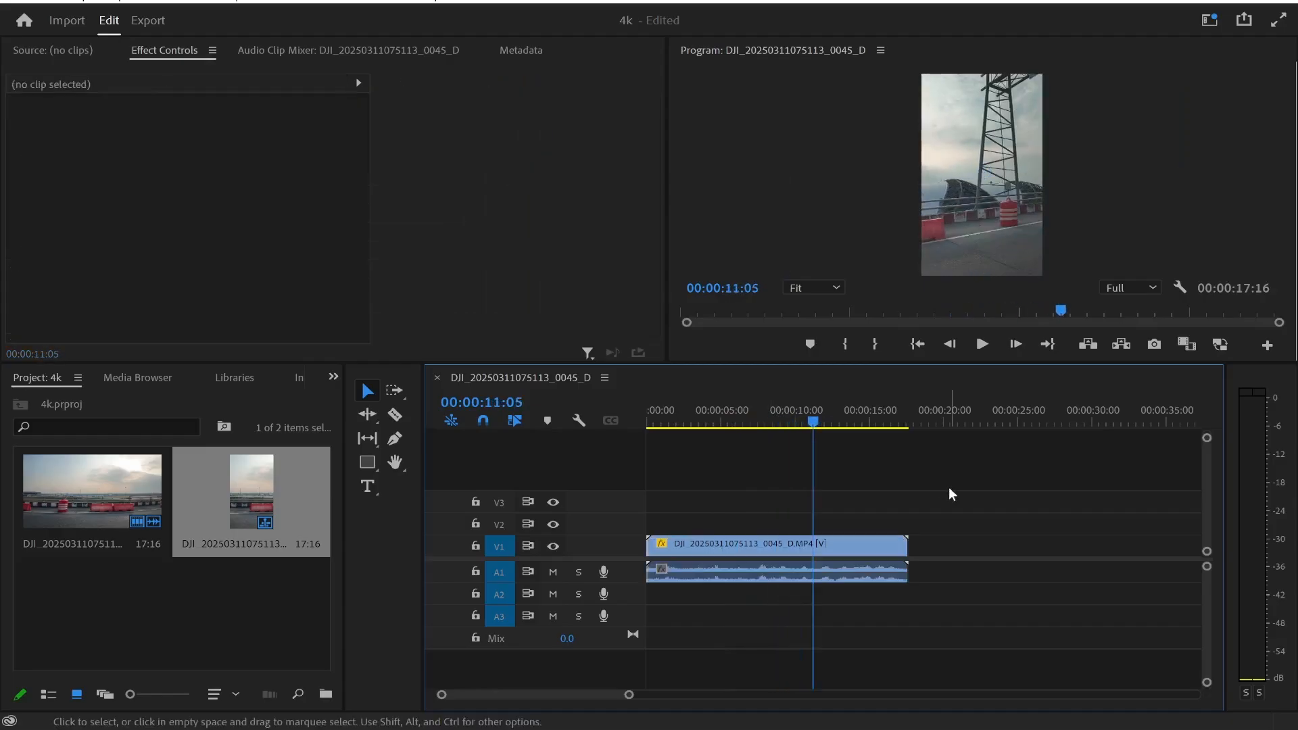